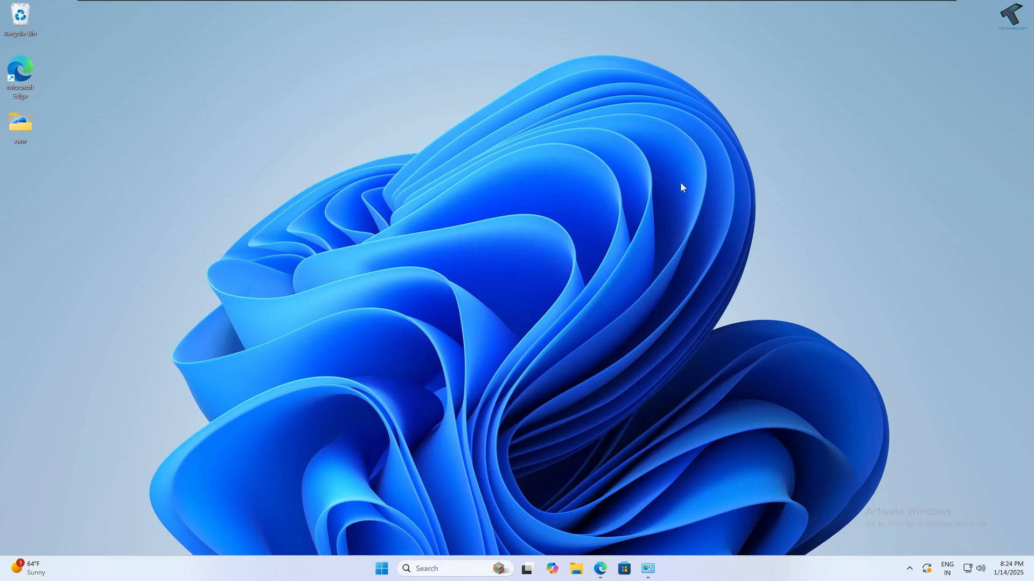
{"action": "mouse_move", "coordinate": [666, 214]}
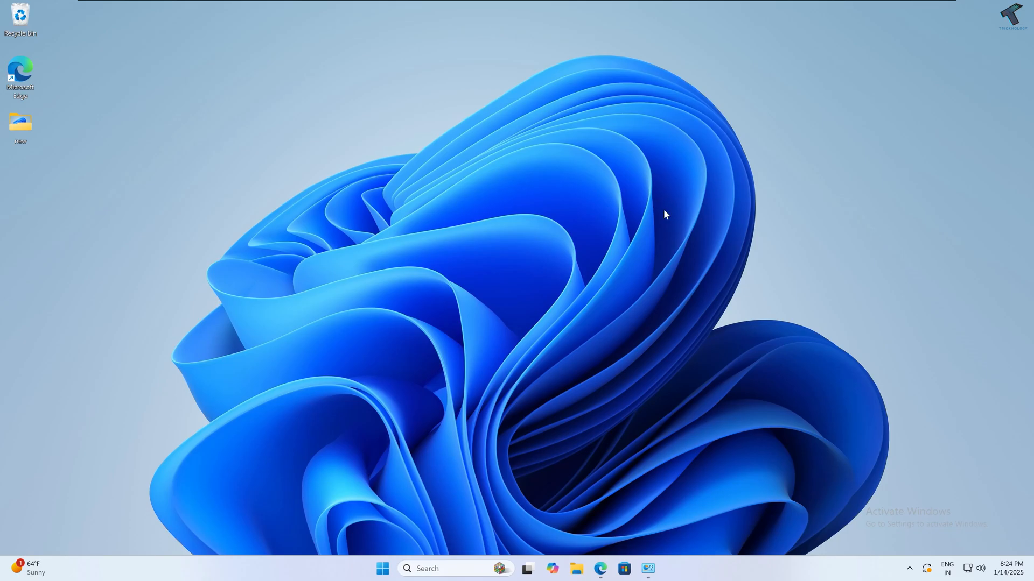
{"action": "mouse_move", "coordinate": [653, 243]}
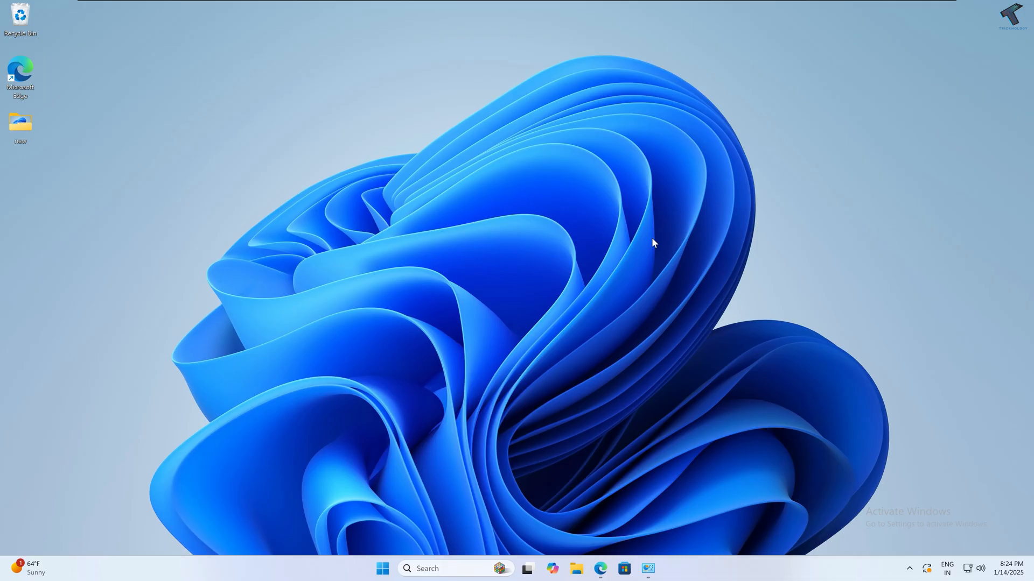
{"action": "mouse_move", "coordinate": [645, 265]}
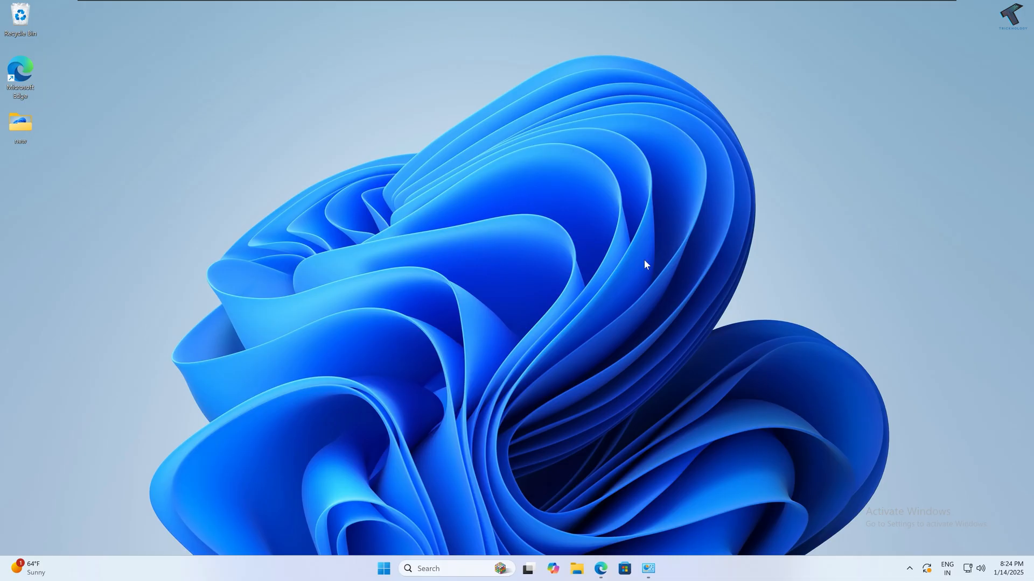
{"action": "mouse_move", "coordinate": [643, 285]}
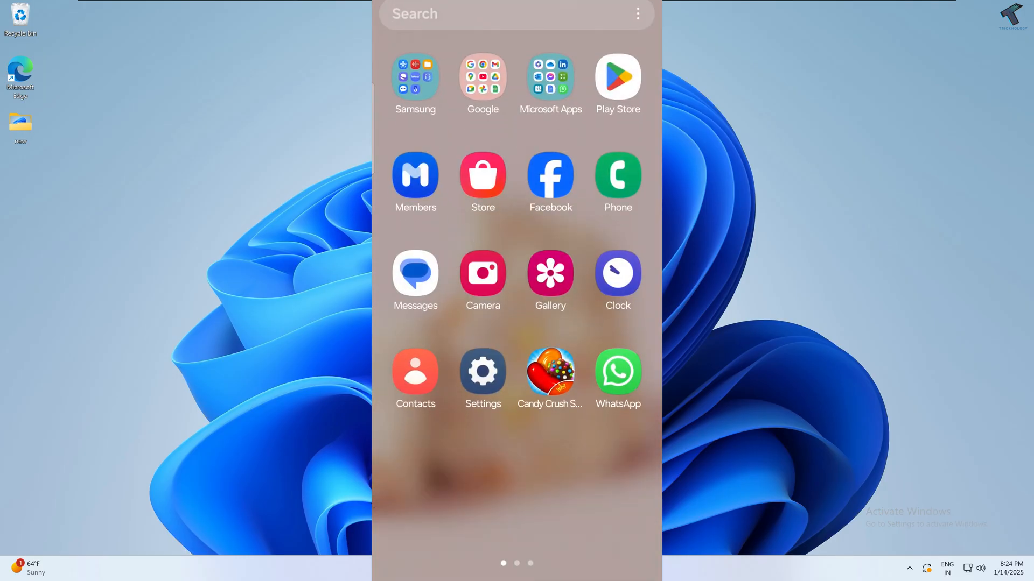
Search Play Store for 'link to', choose Link to Windows and launch the installed app
{"action": "left_click", "coordinate": [616, 78]}
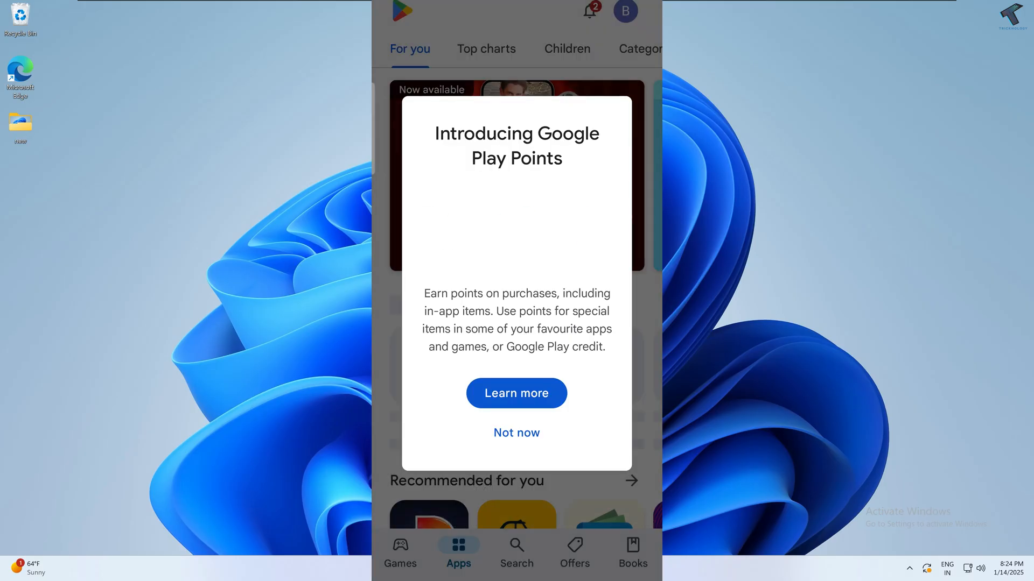
{"action": "left_click", "coordinate": [515, 433]}
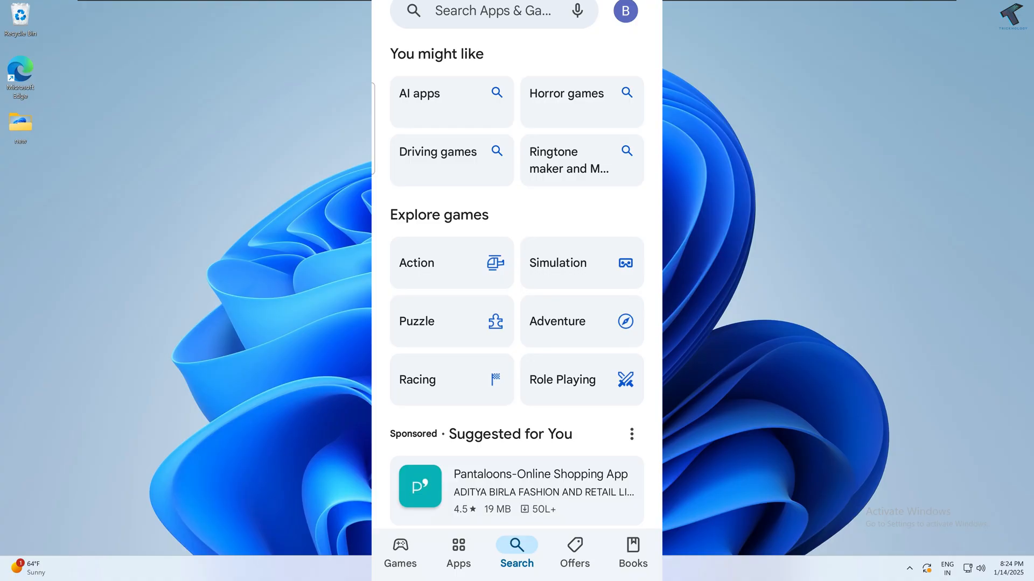
{"action": "left_click", "coordinate": [491, 10]}
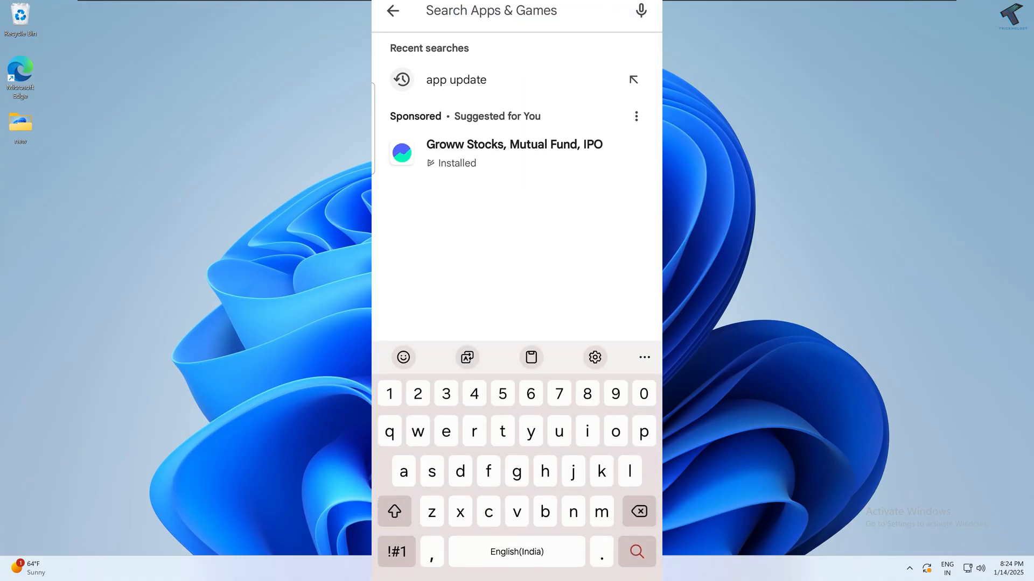
{"action": "type", "text": "link to"}
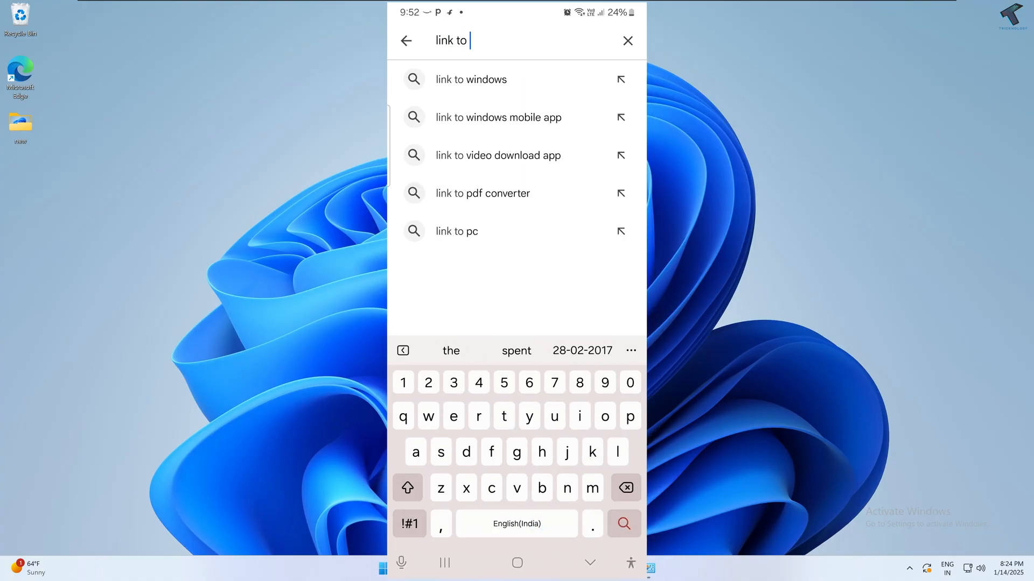
{"action": "left_click", "coordinate": [471, 79]}
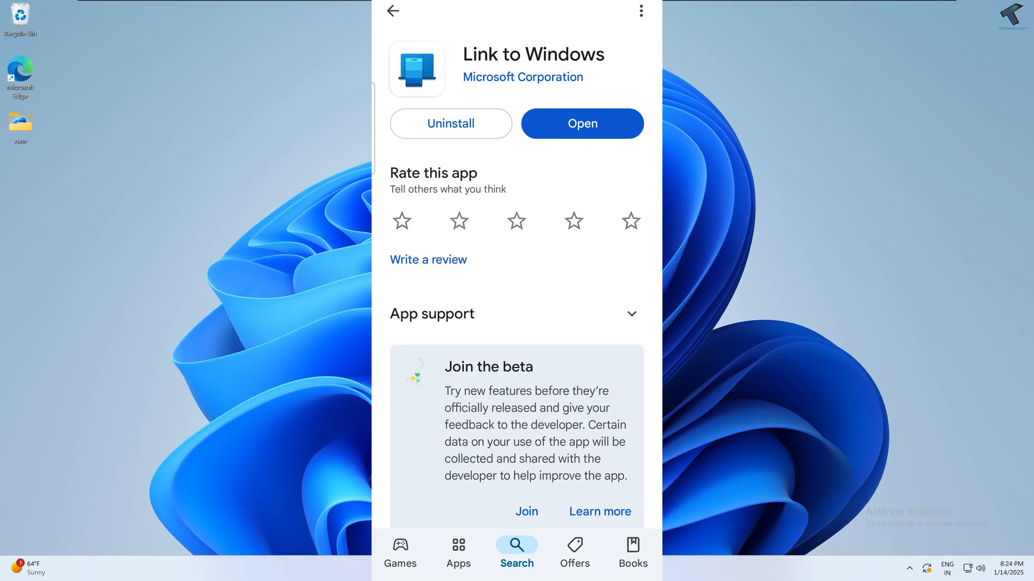
{"action": "left_click", "coordinate": [580, 123]}
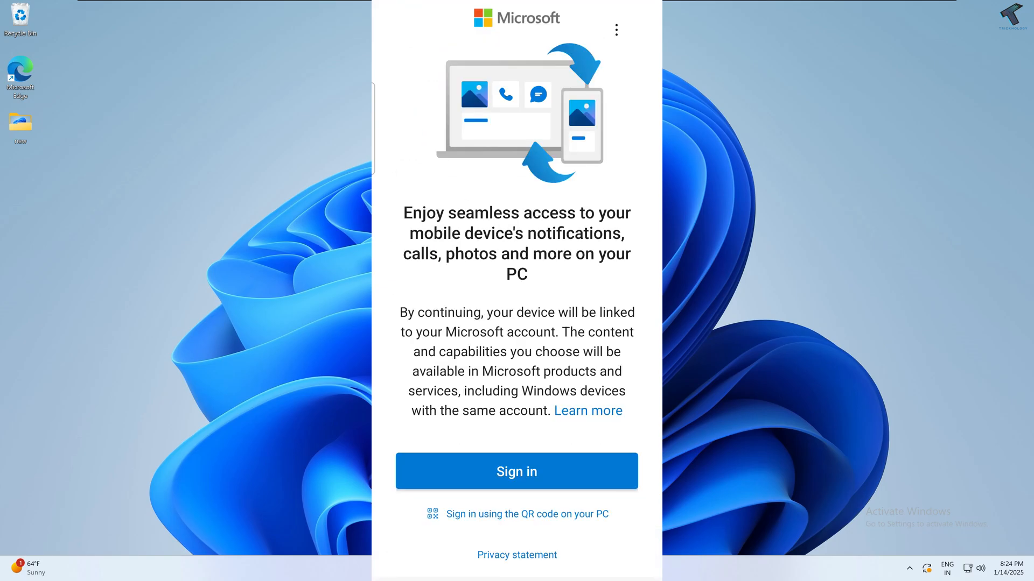
Sign in with the Microsoft account, allow nearby-device access, finish linking and agree to usage data
{"action": "left_click", "coordinate": [515, 472]}
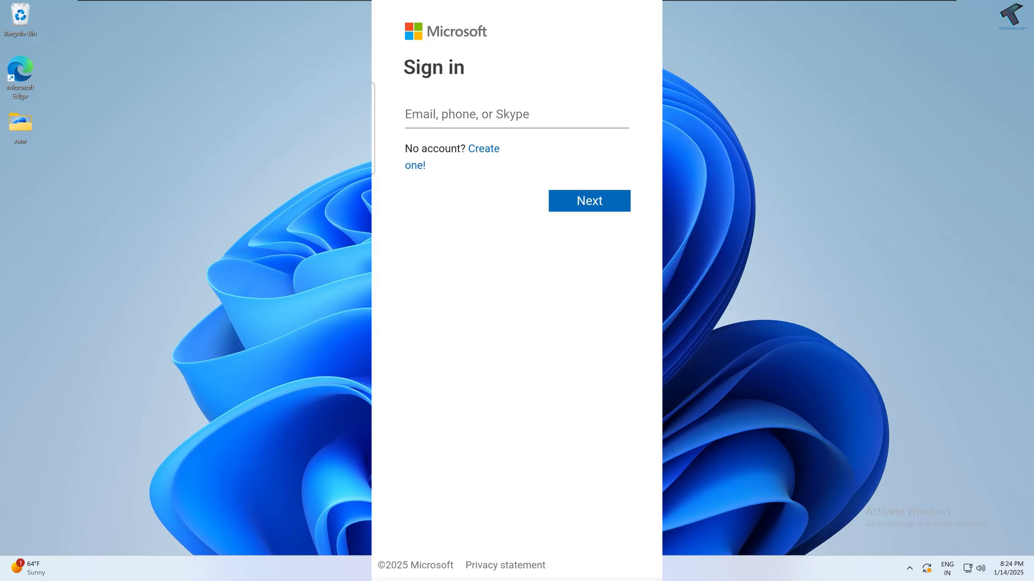
{"action": "left_click", "coordinate": [502, 430]}
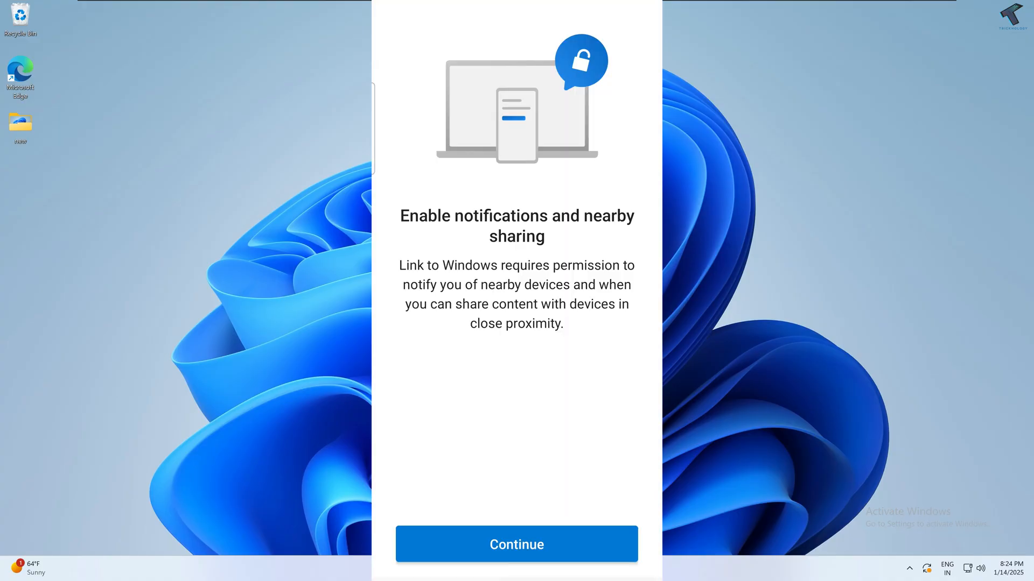
{"action": "left_click", "coordinate": [516, 544]}
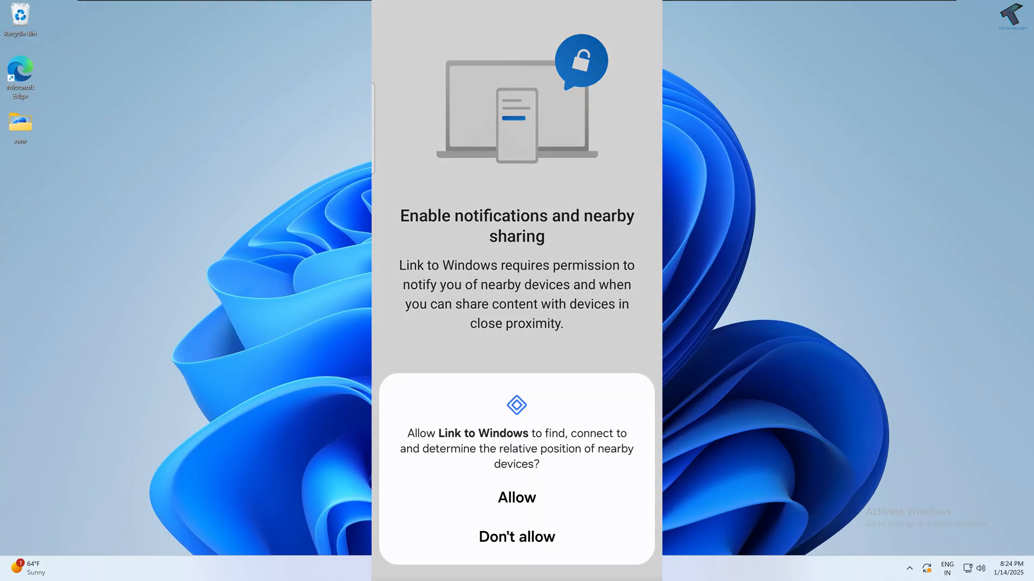
{"action": "left_click", "coordinate": [516, 497]}
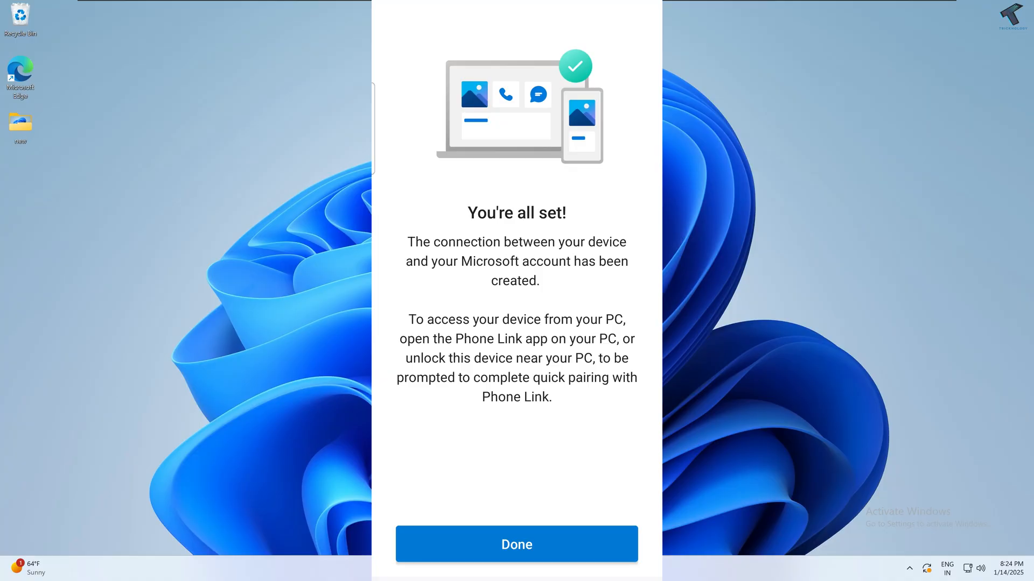
{"action": "left_click", "coordinate": [516, 543]}
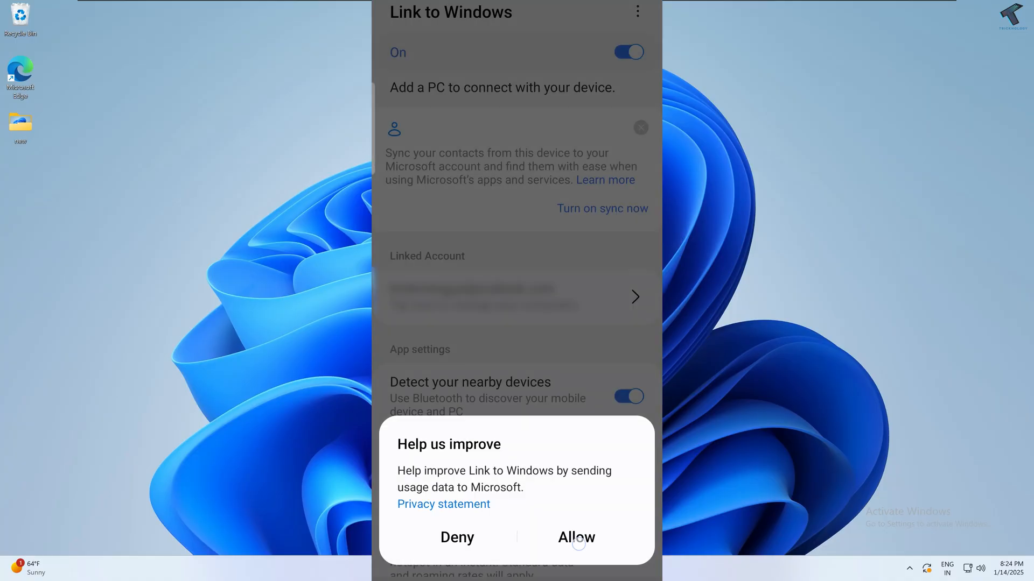
{"action": "left_click", "coordinate": [575, 537]}
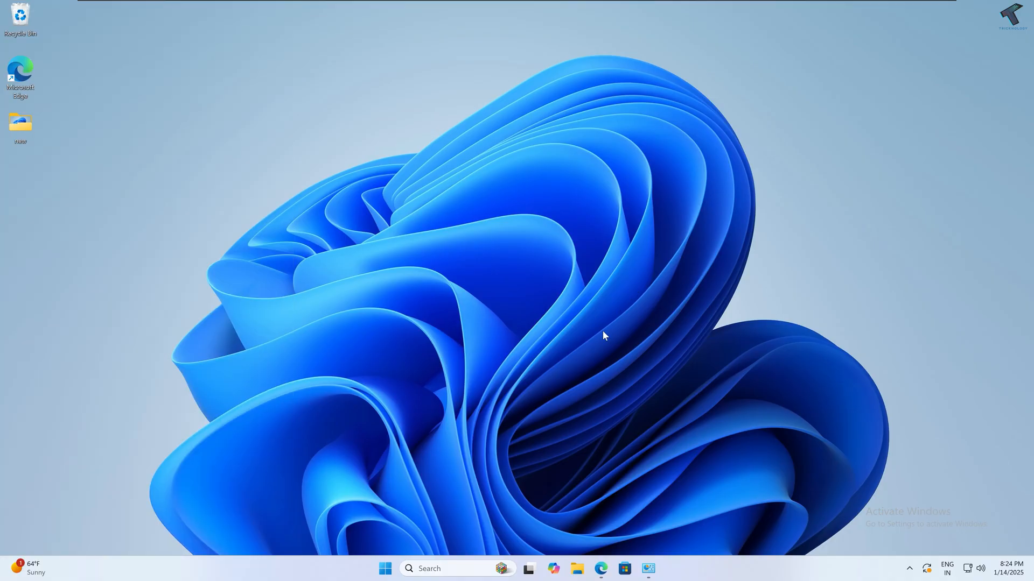
Bring up Windows Settings from the Start button's quick menu on the PC
{"action": "right_click", "coordinate": [385, 568]}
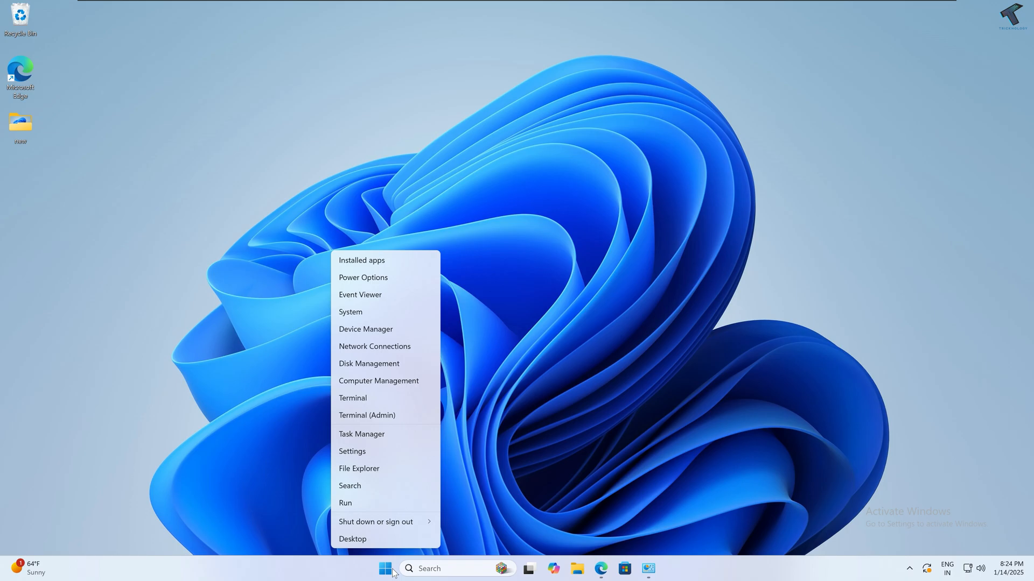
{"action": "mouse_move", "coordinate": [397, 454]}
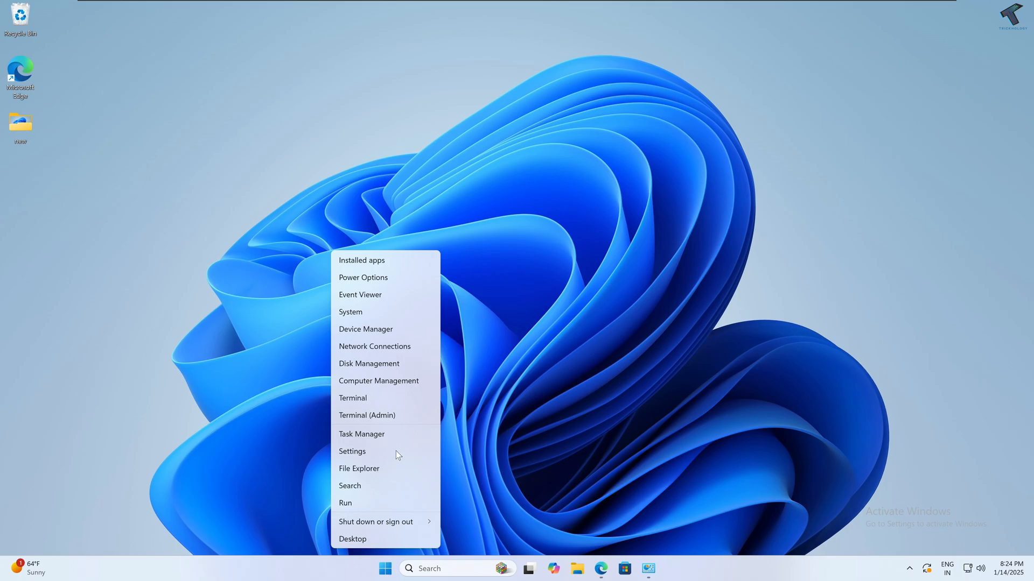
{"action": "left_click", "coordinate": [352, 454]}
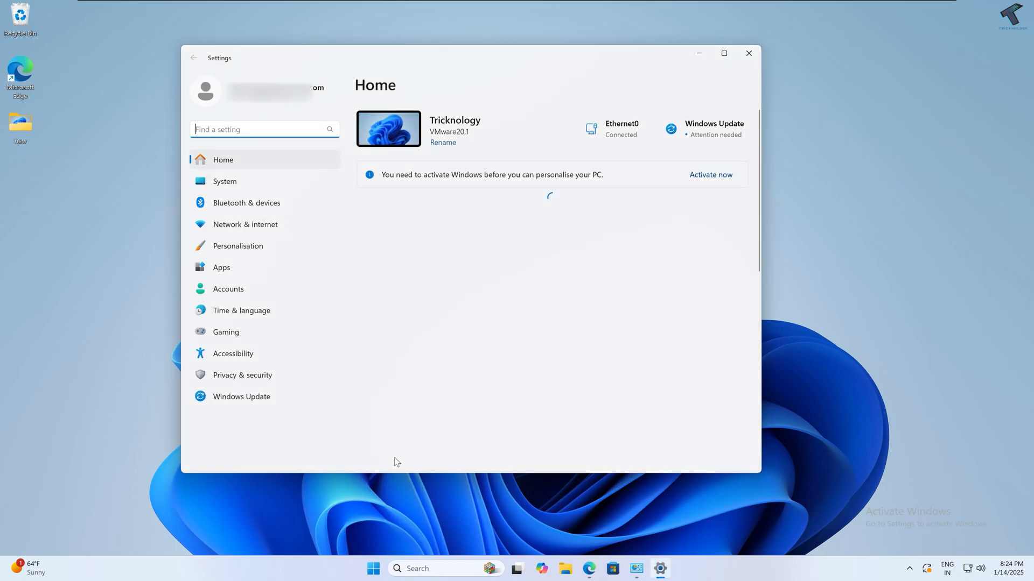
Under Bluetooth & devices > Mobile devices, switch PC access On and go to Manage devices
{"action": "left_click", "coordinate": [245, 202]}
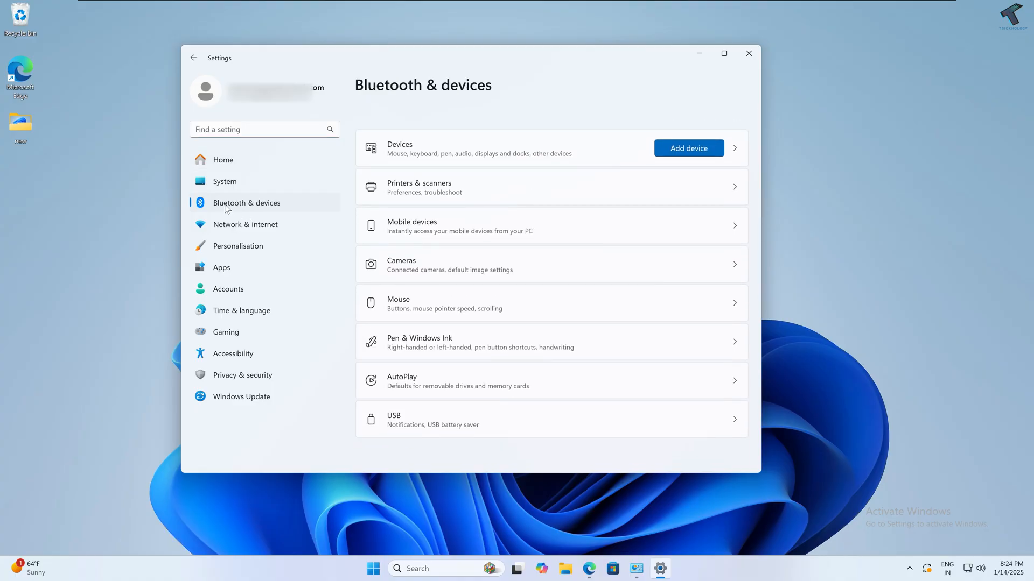
{"action": "mouse_move", "coordinate": [298, 213]}
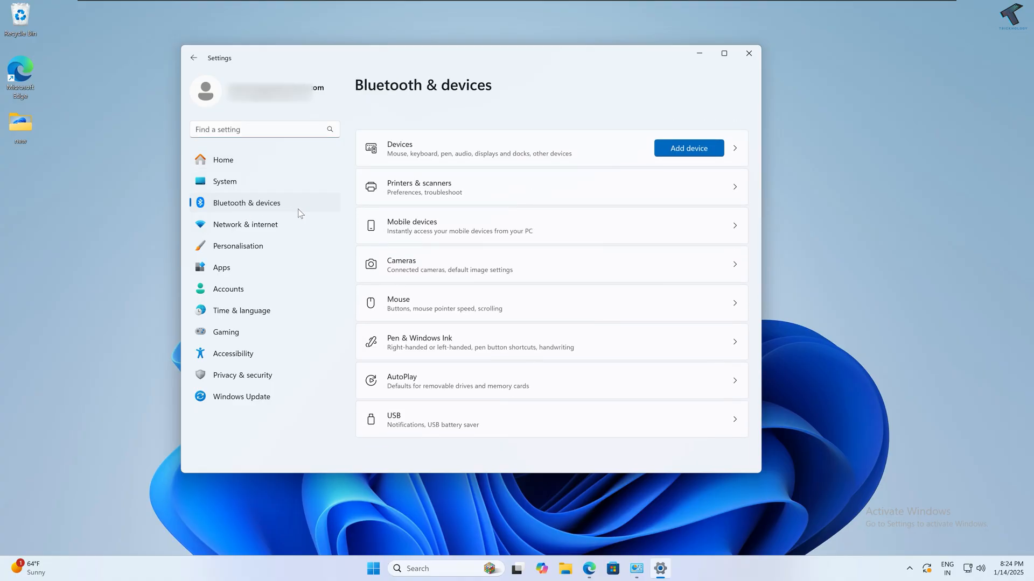
{"action": "mouse_move", "coordinate": [427, 228]}
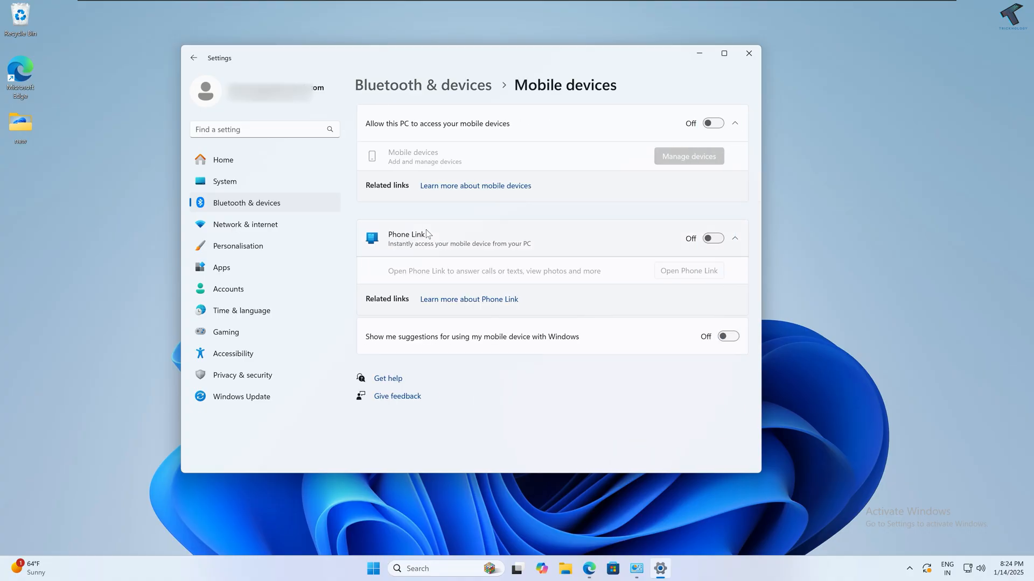
{"action": "mouse_move", "coordinate": [597, 166]}
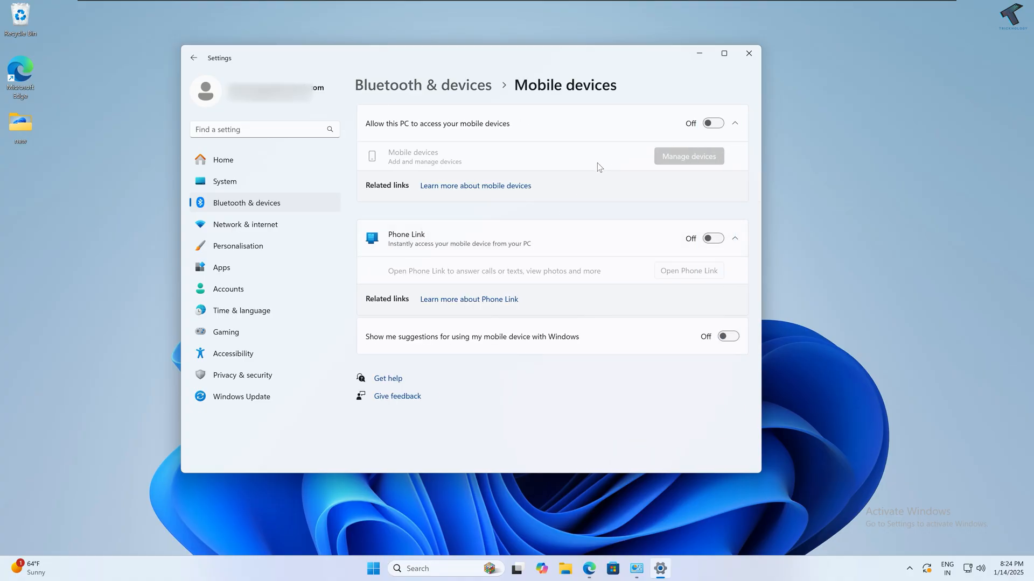
{"action": "left_click", "coordinate": [713, 123]}
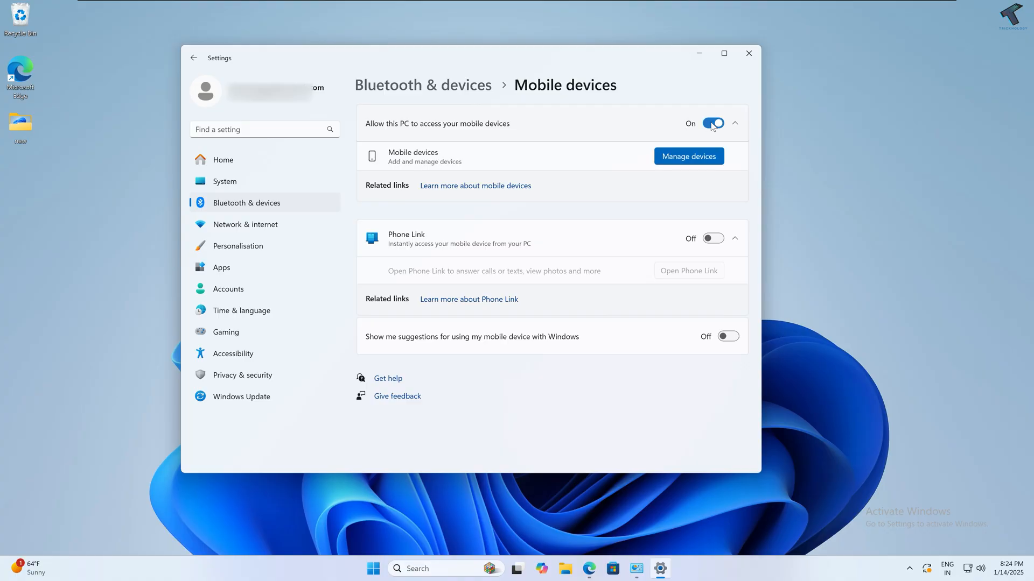
{"action": "left_click", "coordinate": [688, 156]}
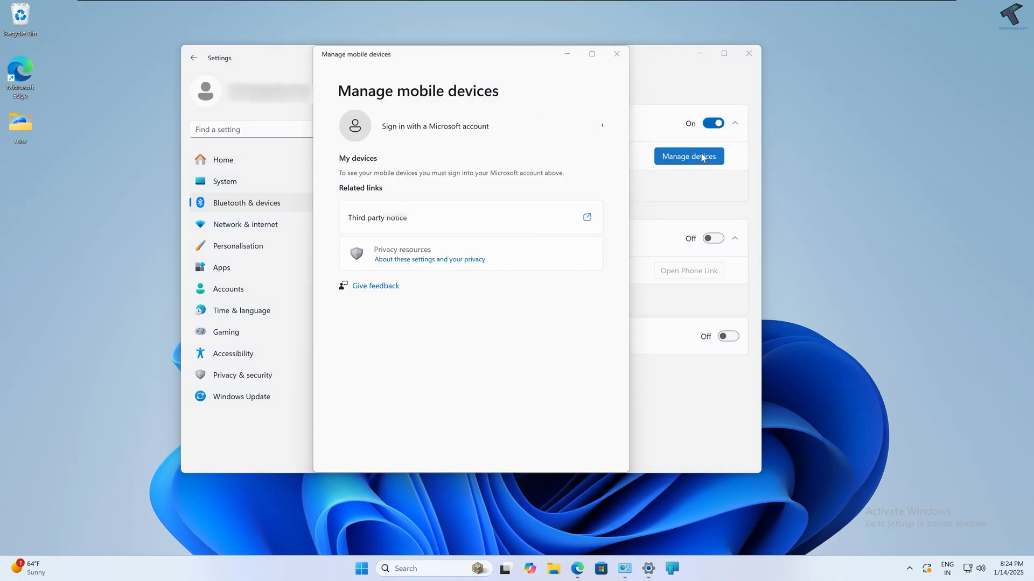
Sign in with the existing Microsoft account and verify with the PIN to see Galaxy A33 5G enabled
{"action": "left_click", "coordinate": [434, 126]}
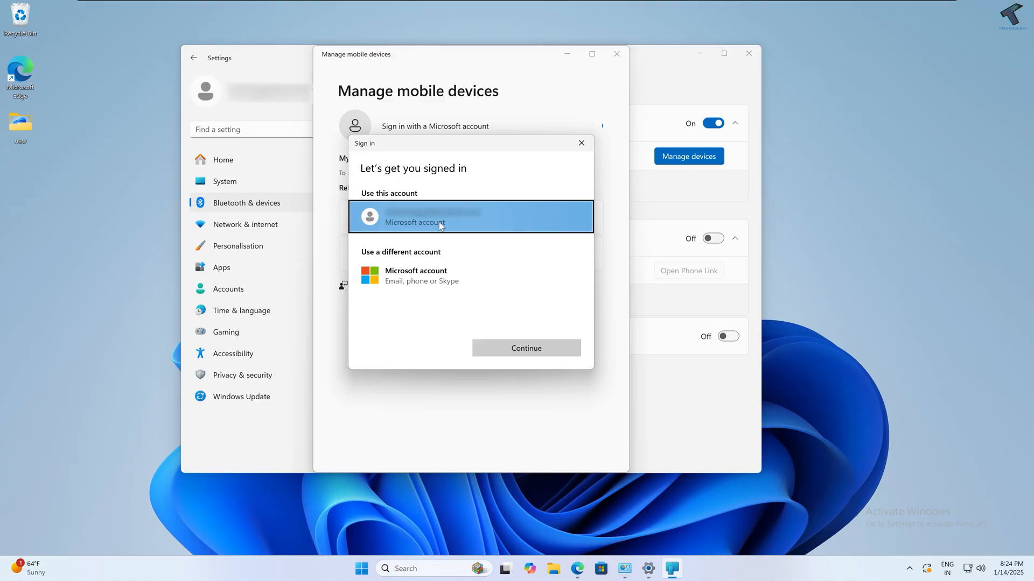
{"action": "left_click", "coordinate": [580, 143]}
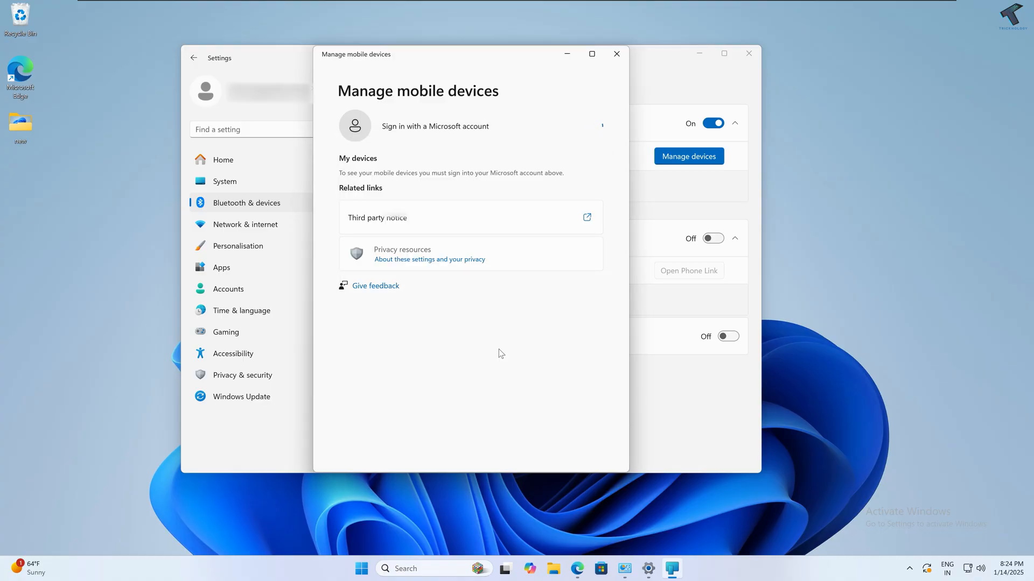
{"action": "mouse_move", "coordinate": [503, 336]}
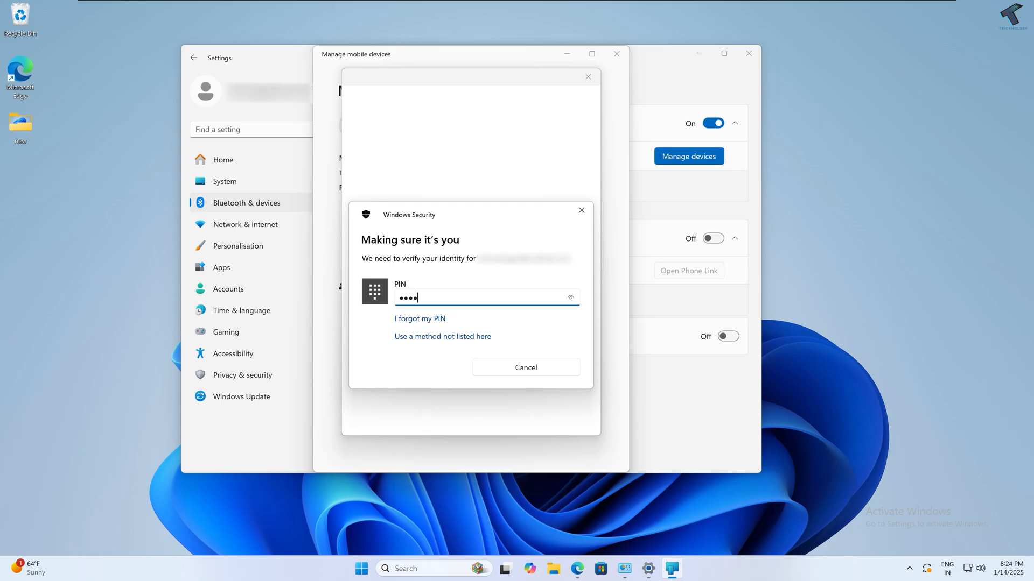
{"action": "key", "text": "Enter"}
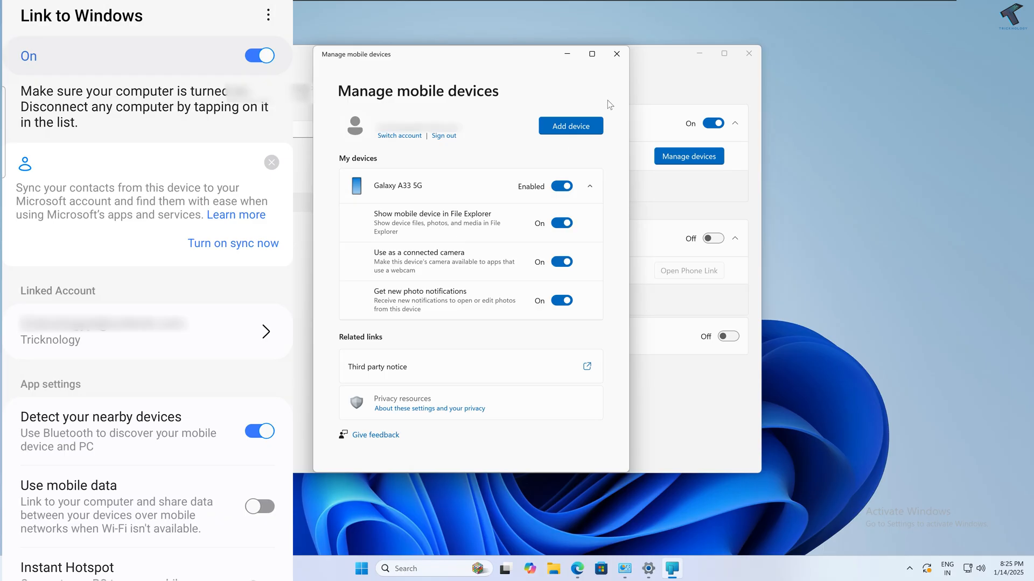
Close the Manage mobile devices window and search Start for 'camera'
{"action": "left_click", "coordinate": [616, 54]}
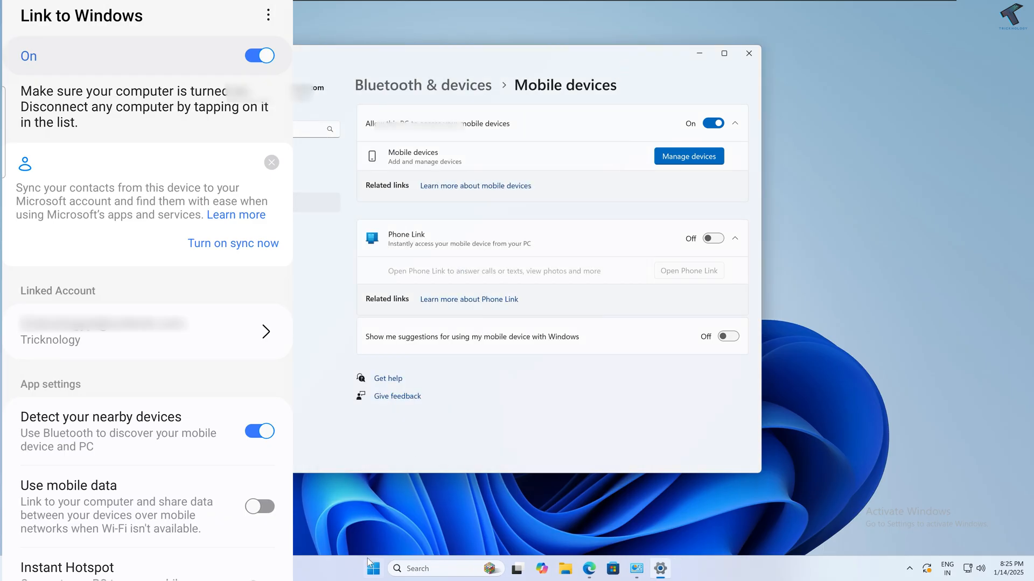
{"action": "left_click", "coordinate": [372, 568]}
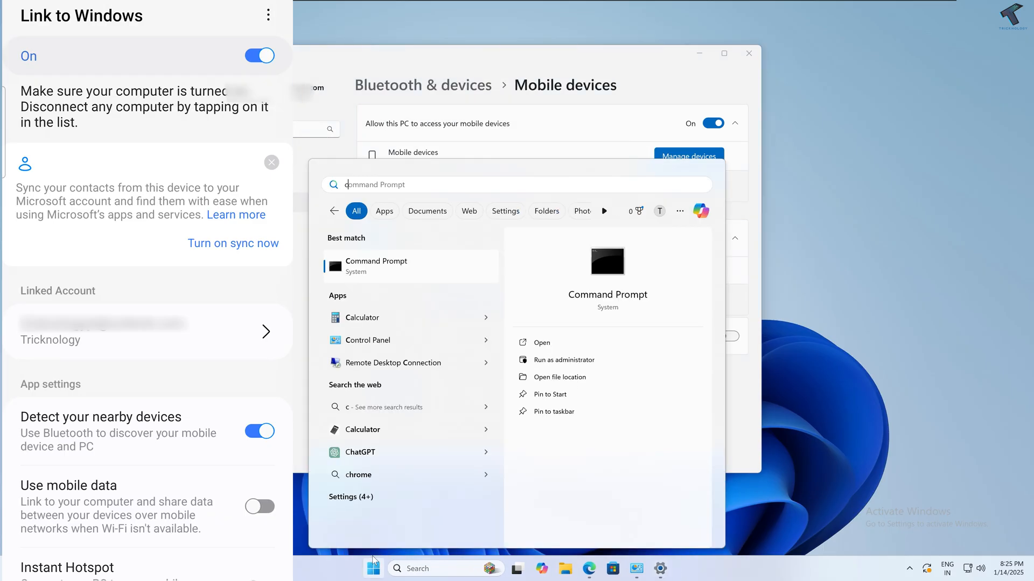
{"action": "type", "text": "camera"}
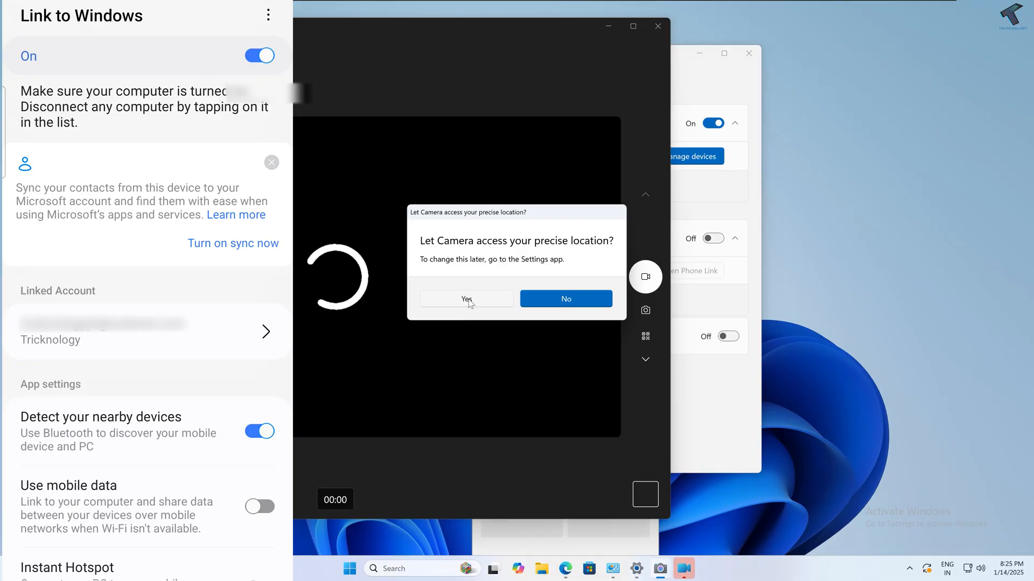
Allow the Camera app to use precise location
{"action": "left_click", "coordinate": [565, 298]}
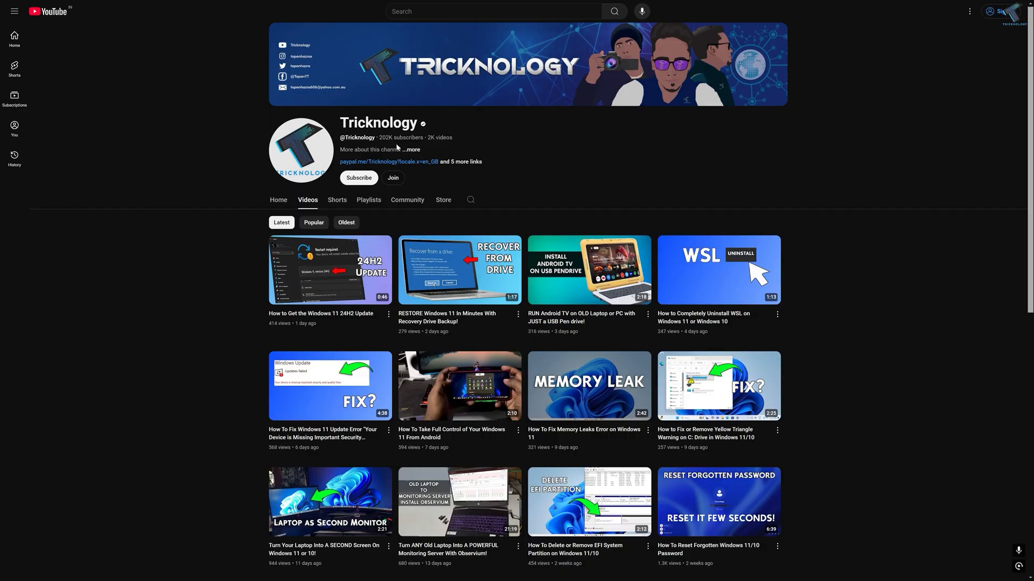
{"action": "scroll", "scroll_direction": "down", "scroll_amount": 3}
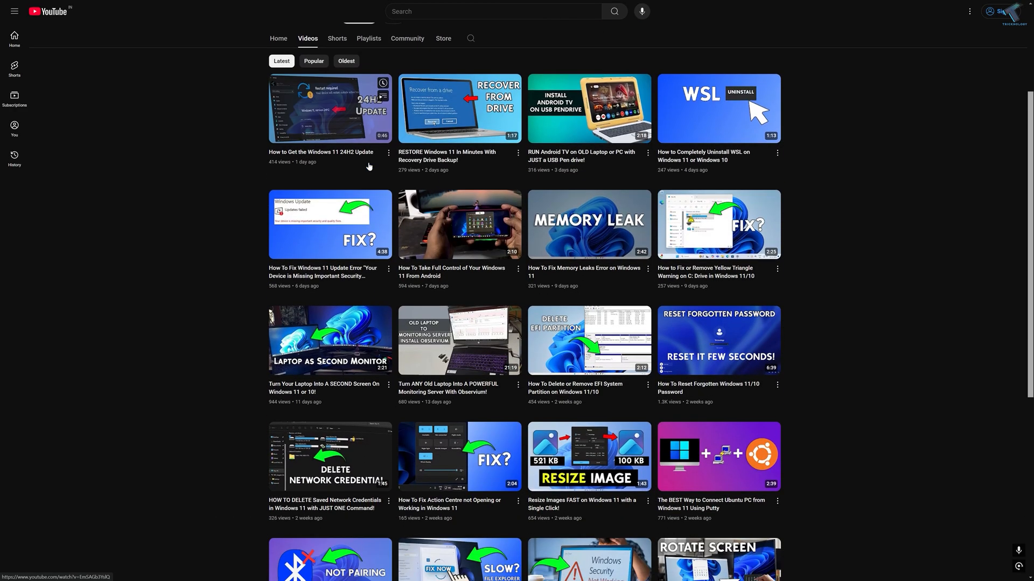
{"action": "scroll", "scroll_direction": "down", "scroll_amount": 3}
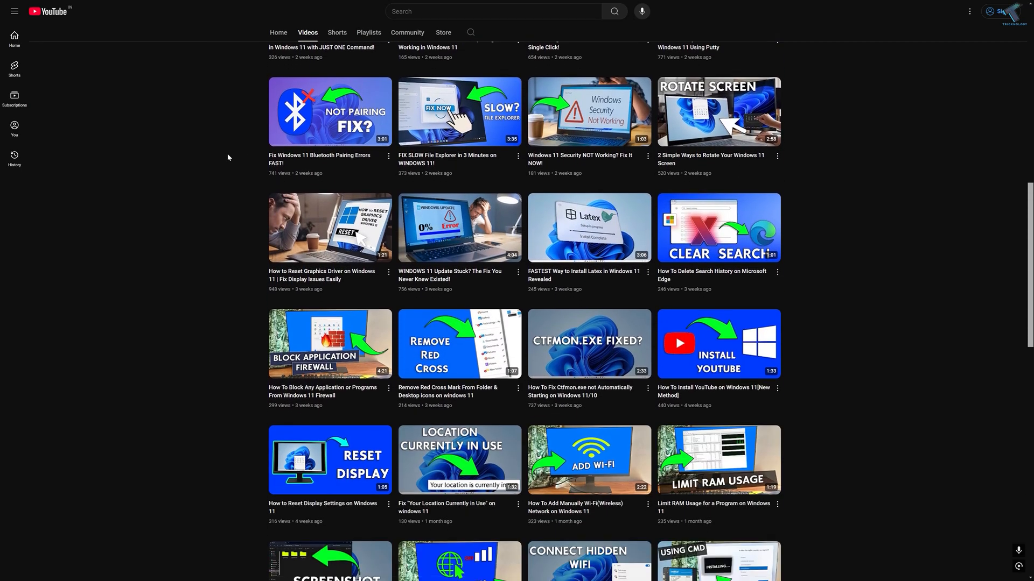
{"action": "scroll", "scroll_direction": "down", "scroll_amount": 3}
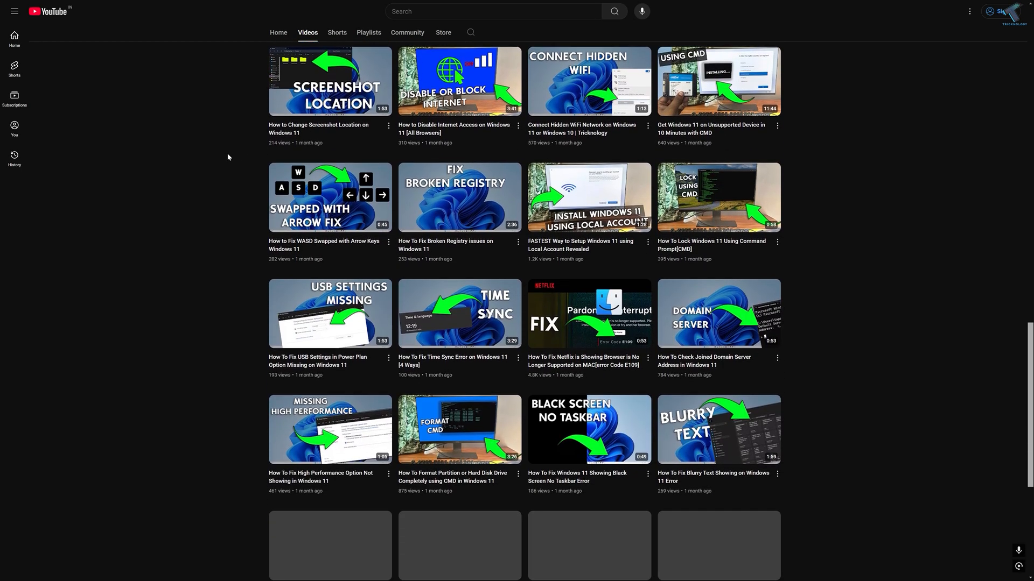
{"action": "scroll", "scroll_direction": "down", "scroll_amount": 3}
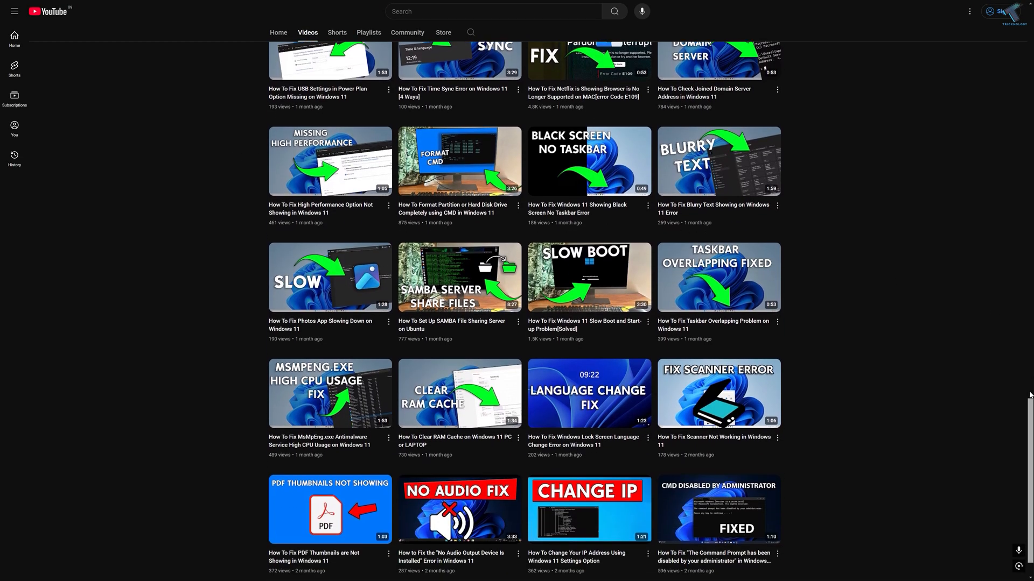
{"action": "scroll", "scroll_direction": "up", "scroll_amount": 3}
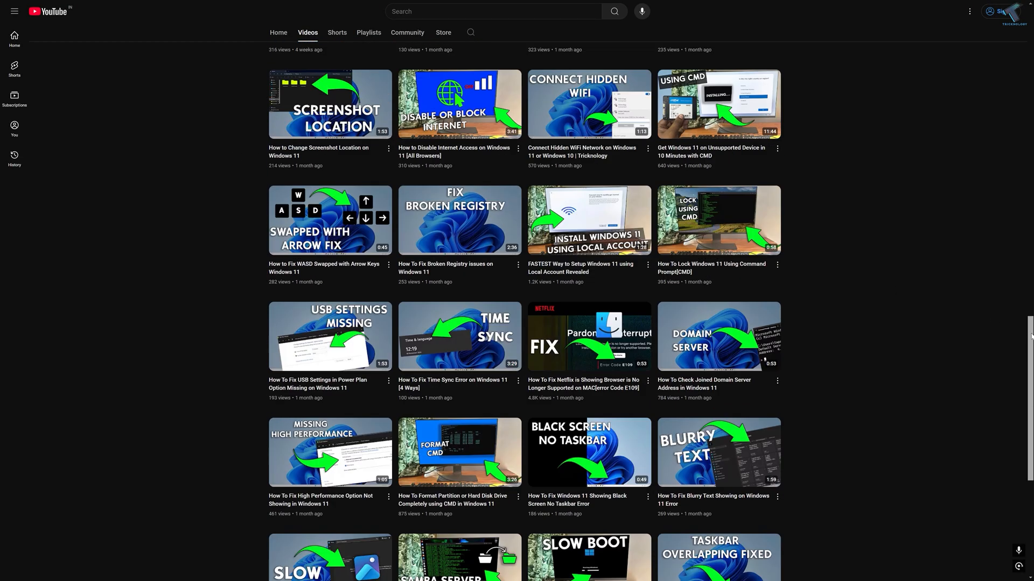
{"action": "scroll", "scroll_direction": "up", "scroll_amount": 3}
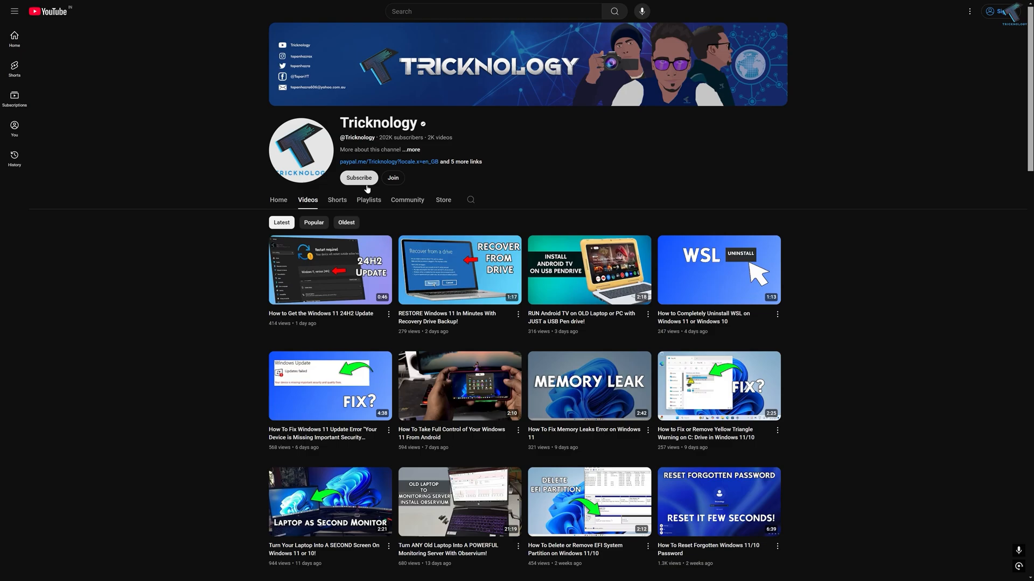